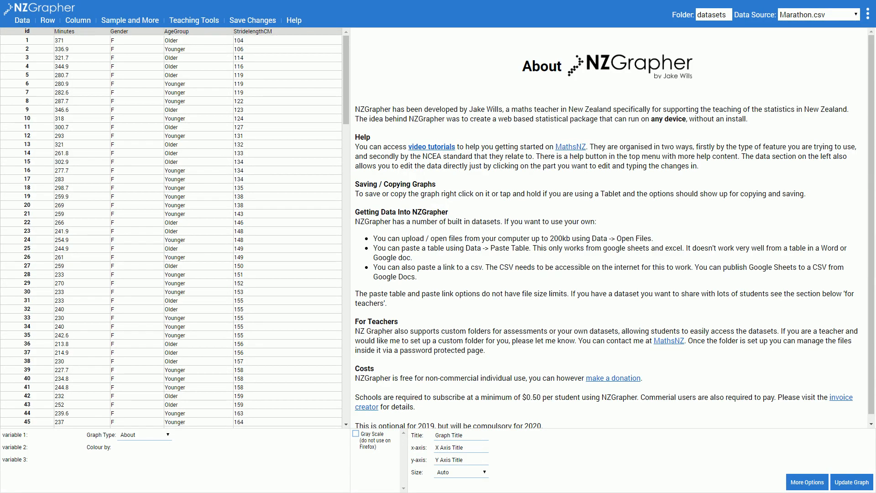
Bring up the Sampling Variability teaching tool over the Marathon dataset
click(194, 20)
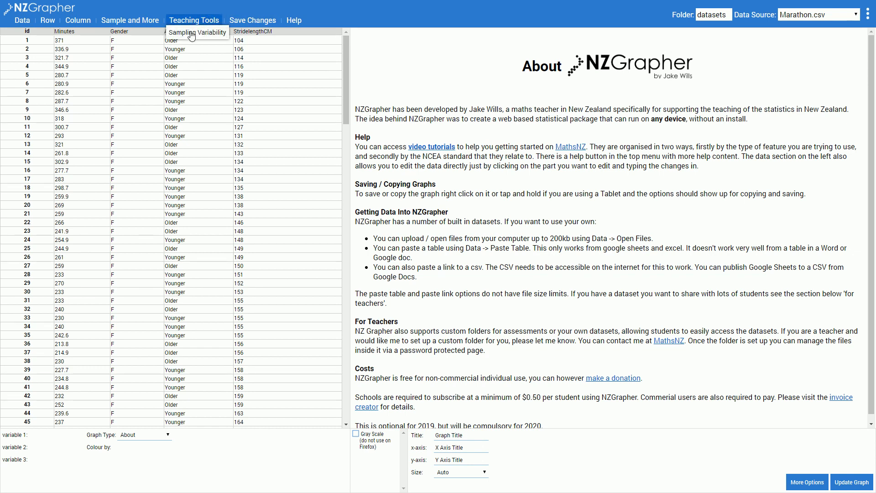
click(196, 32)
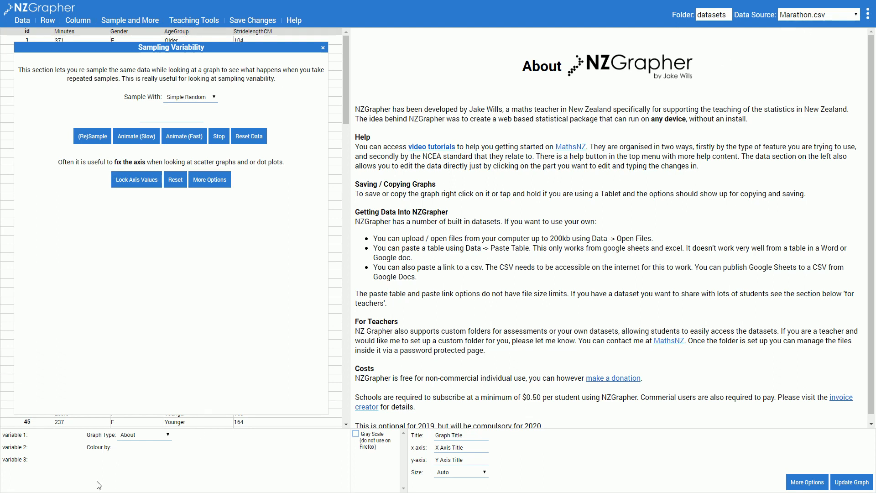
Draw a dot plot (with box and whisker) of Minutes split by Gender
click(144, 435)
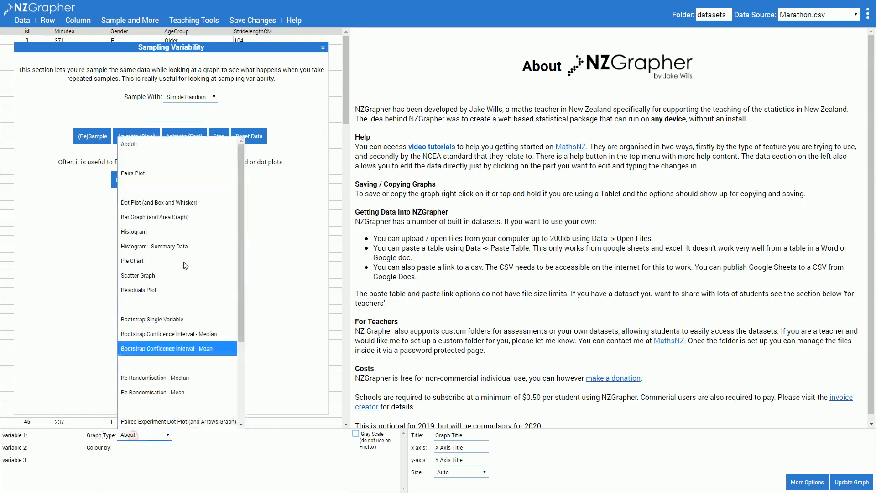
mouse_move(181, 202)
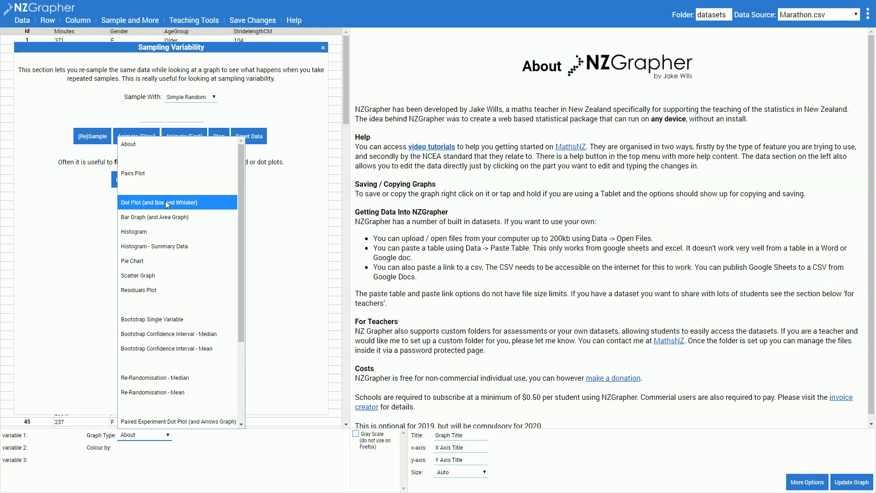
click(159, 202)
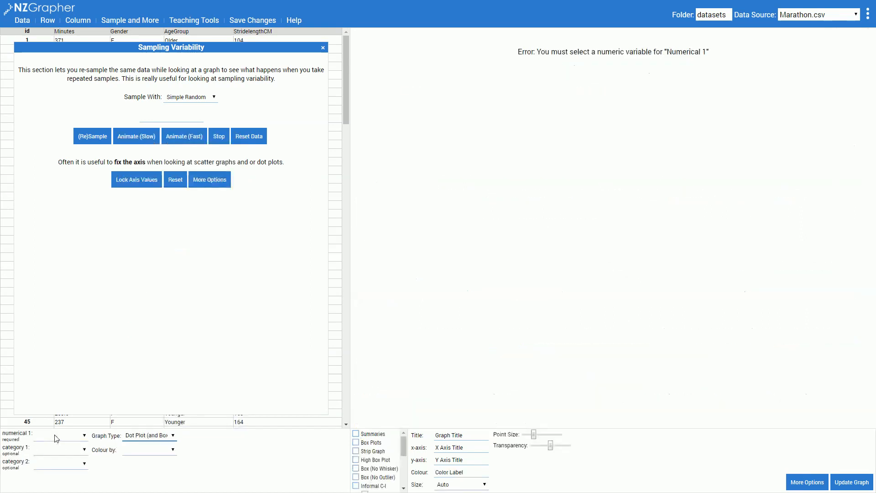
click(84, 435)
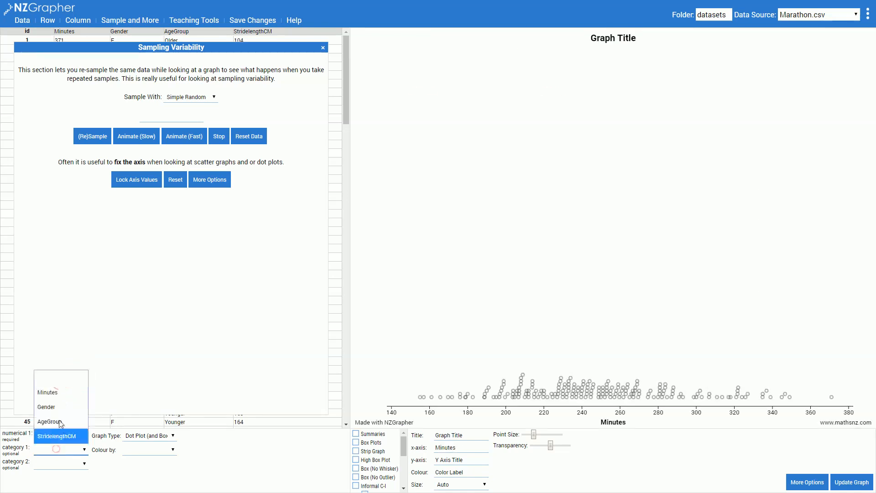
click(46, 406)
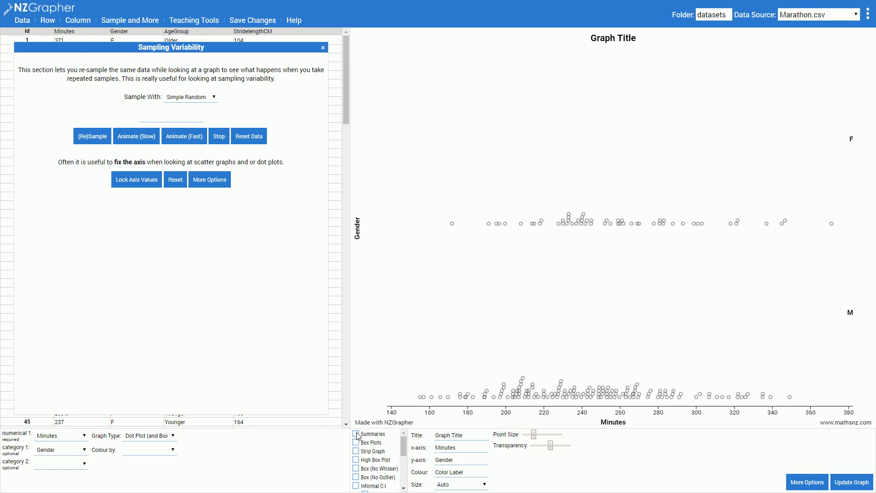
Show summary statistics and high box plots for each Gender group, sample size 50
click(356, 433)
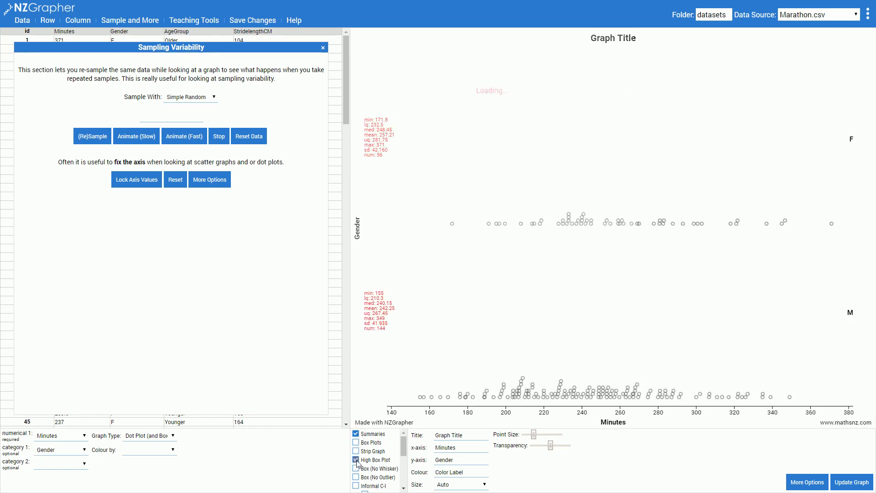
click(356, 460)
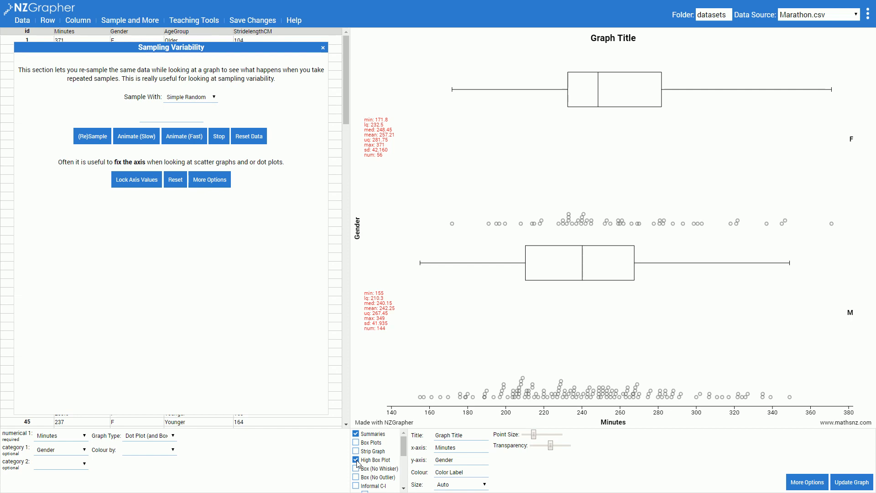
click(323, 47)
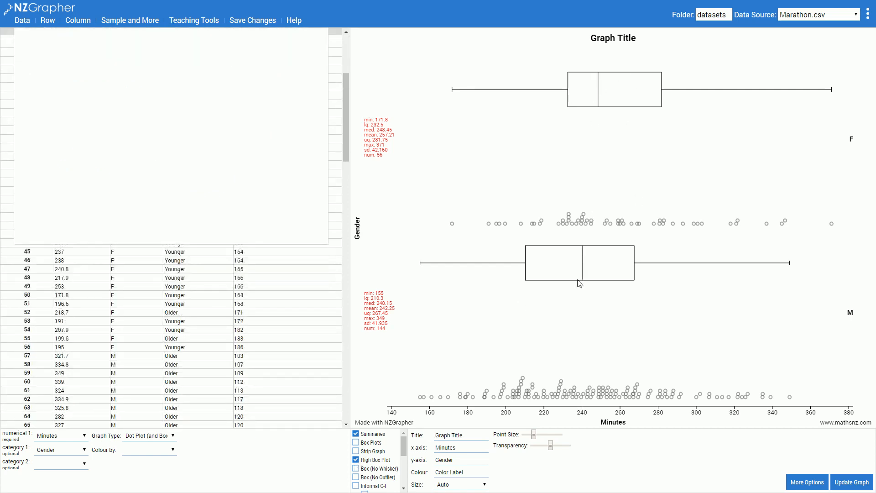
click(129, 20)
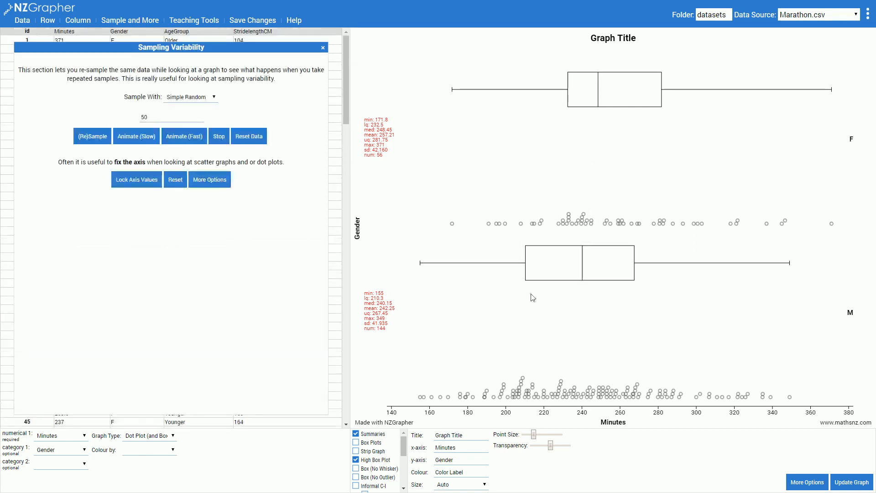
mouse_move(597, 82)
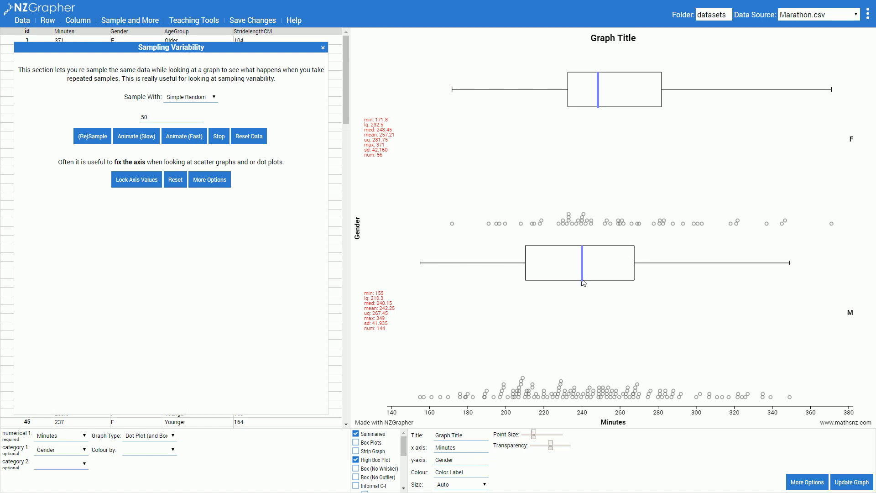
mouse_move(374, 265)
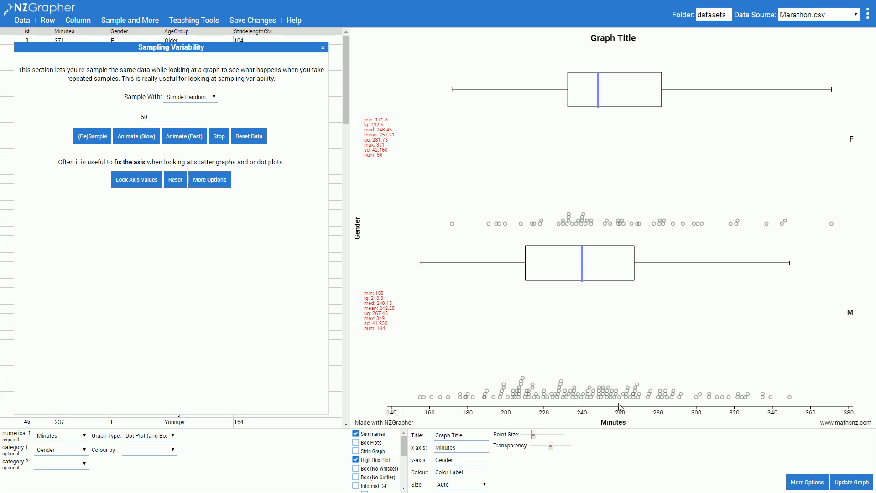
mouse_move(849, 419)
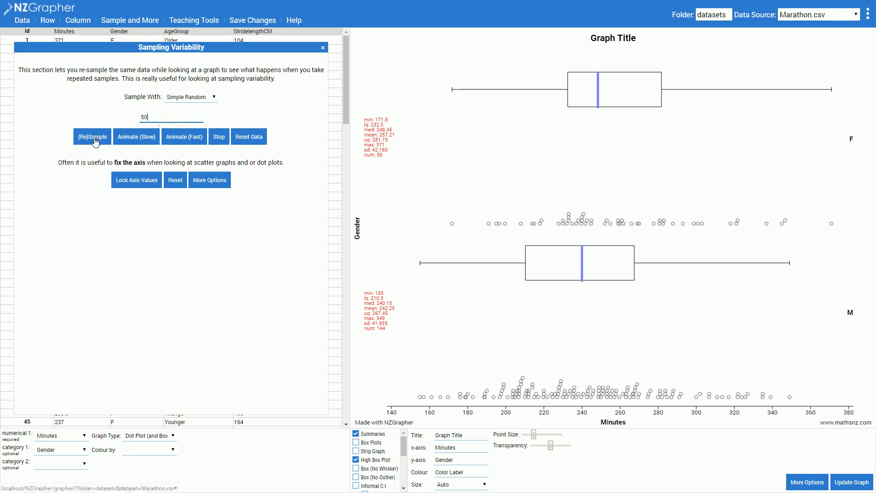
Re-sample 50 runners and add informal confidence intervals to both box plots
click(91, 136)
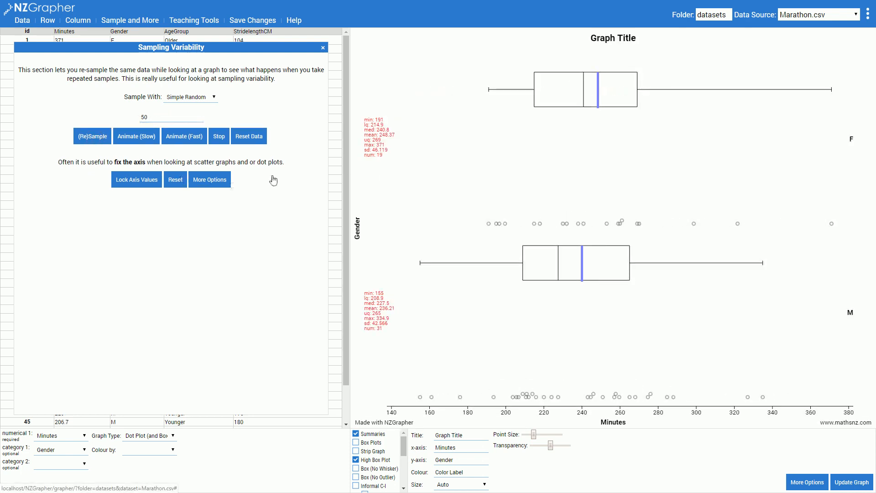
mouse_move(385, 333)
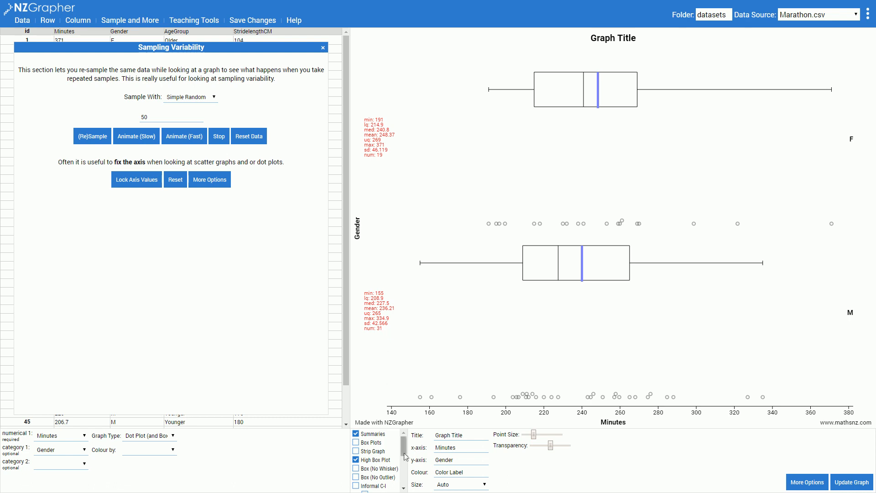
click(356, 486)
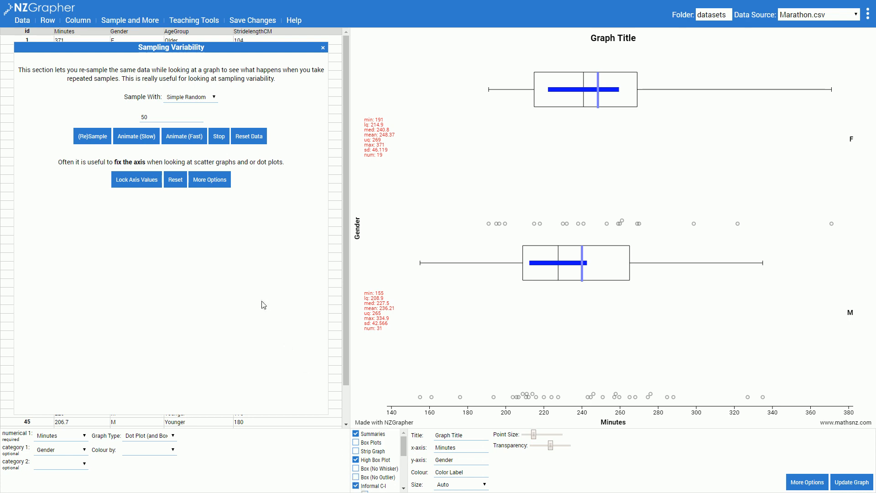
Draw several new samples of 50, animate them slowly, then switch to fast animation
click(92, 136)
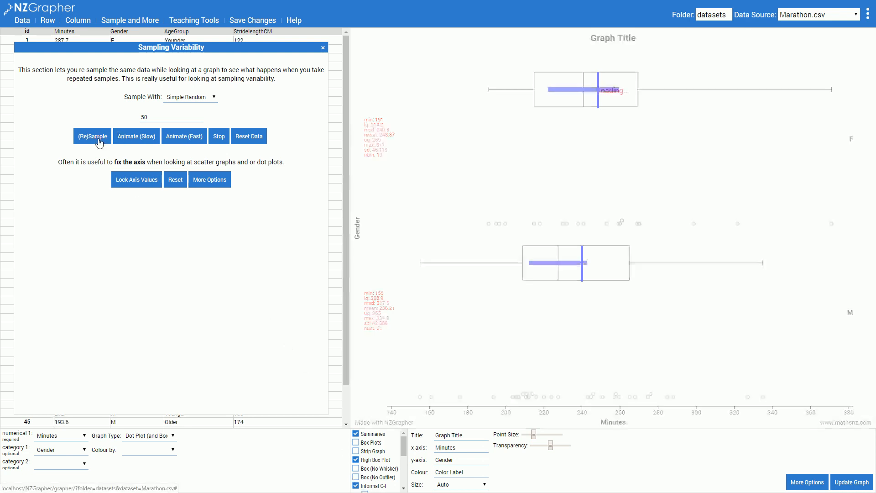
click(92, 136)
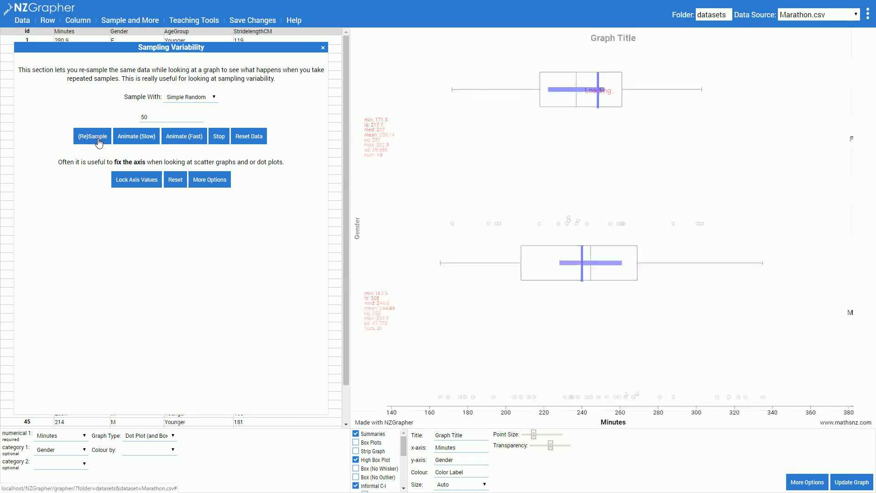
click(92, 136)
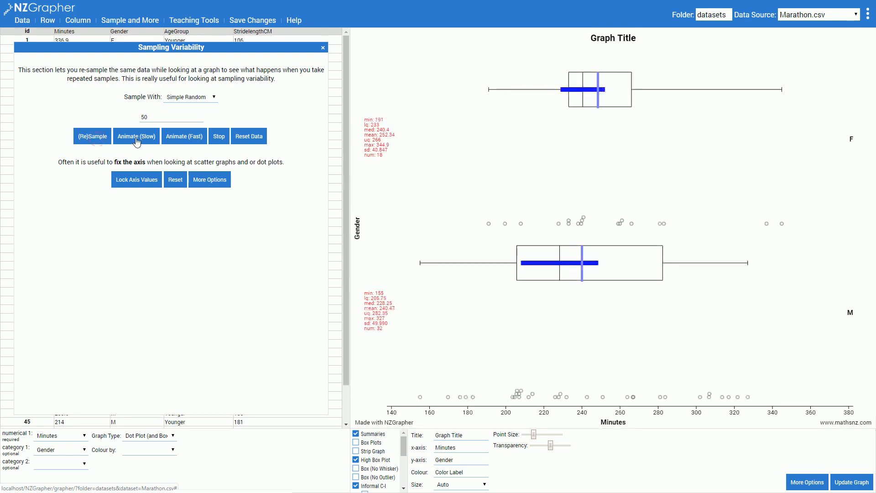
click(92, 136)
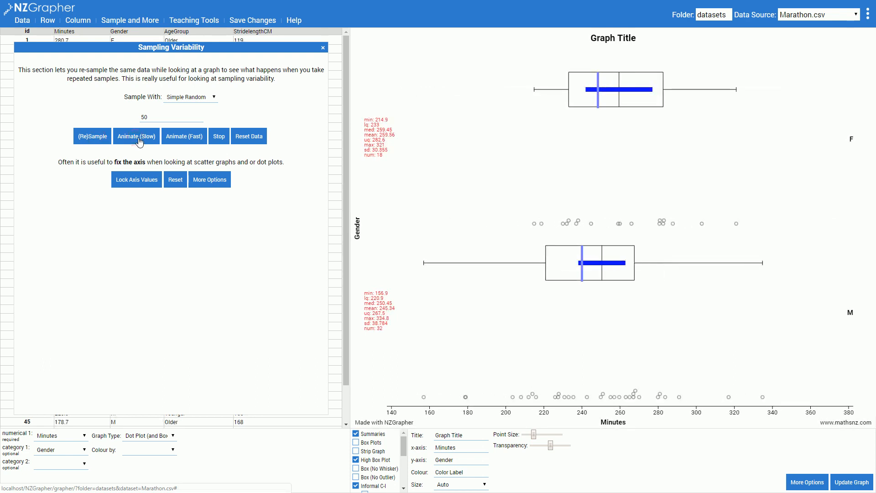
click(92, 136)
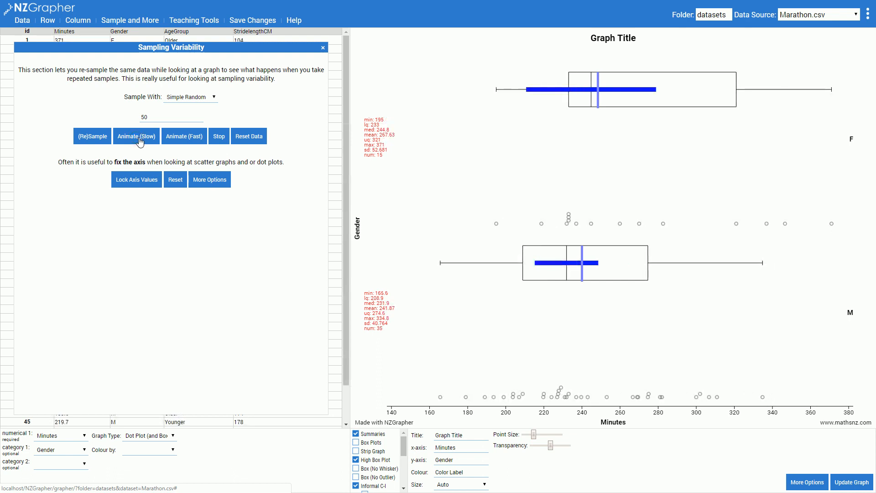
click(92, 136)
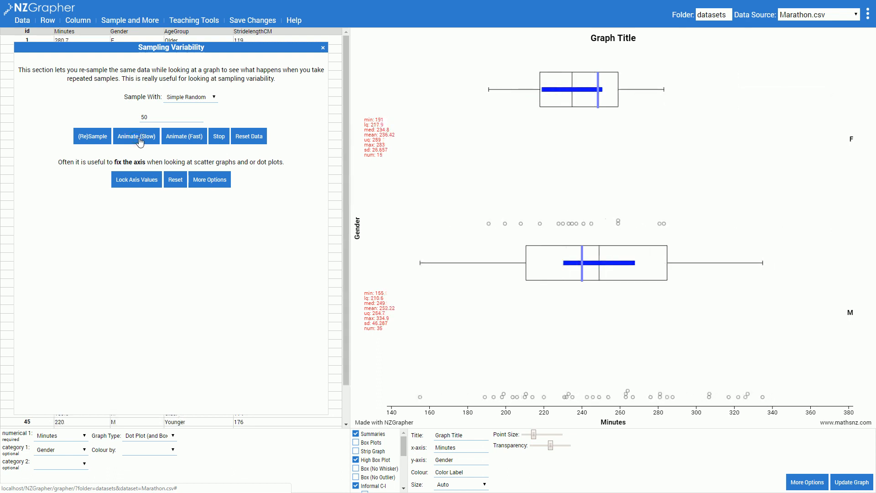
click(93, 136)
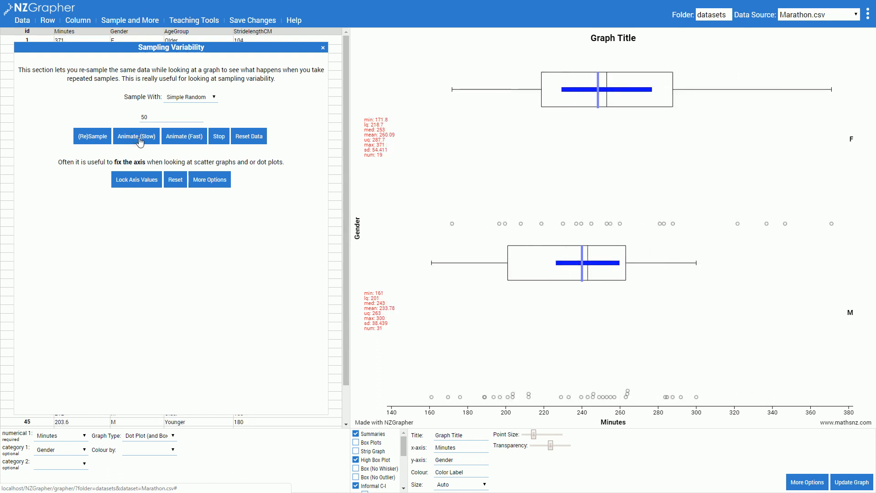
click(91, 136)
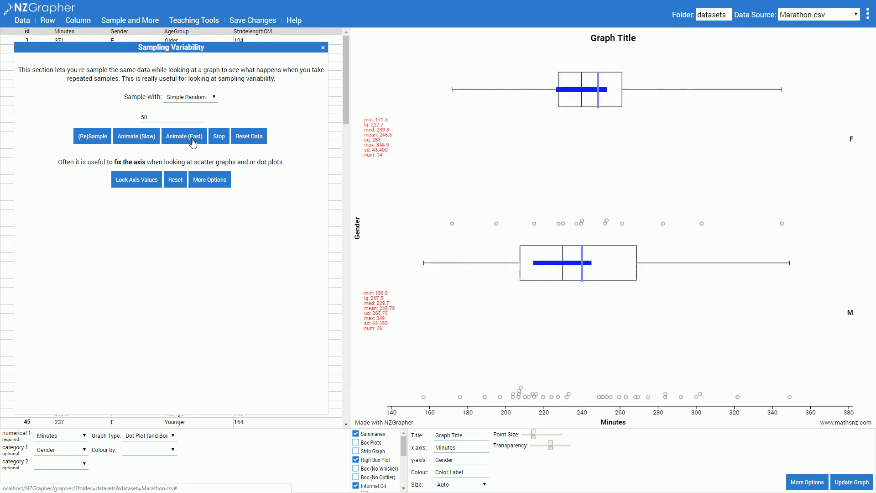
click(184, 136)
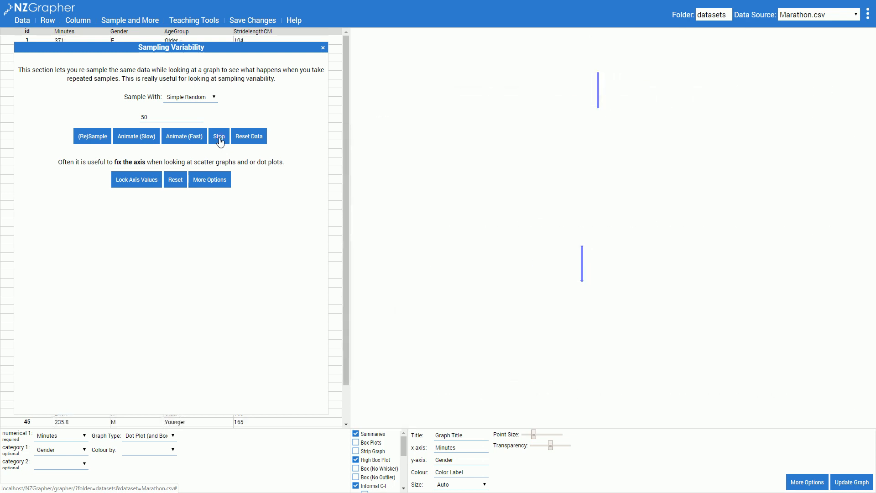
Stop the animation, leaving one 50-runner sample with box plots and intervals
click(218, 136)
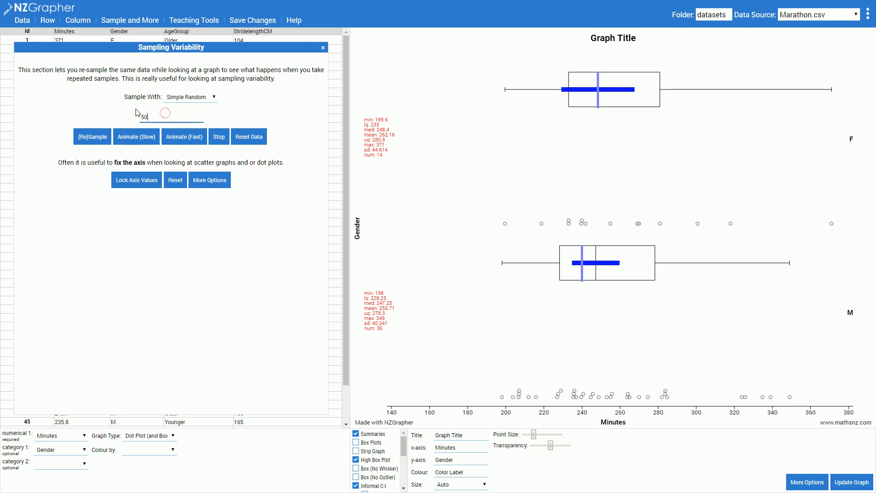
Set the sample size to 100 and slowly animate repeated samples
text(100)
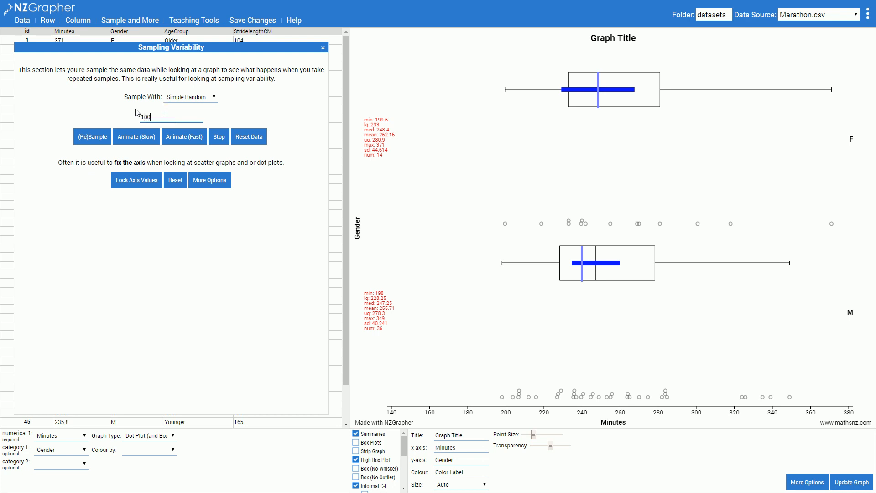
click(135, 136)
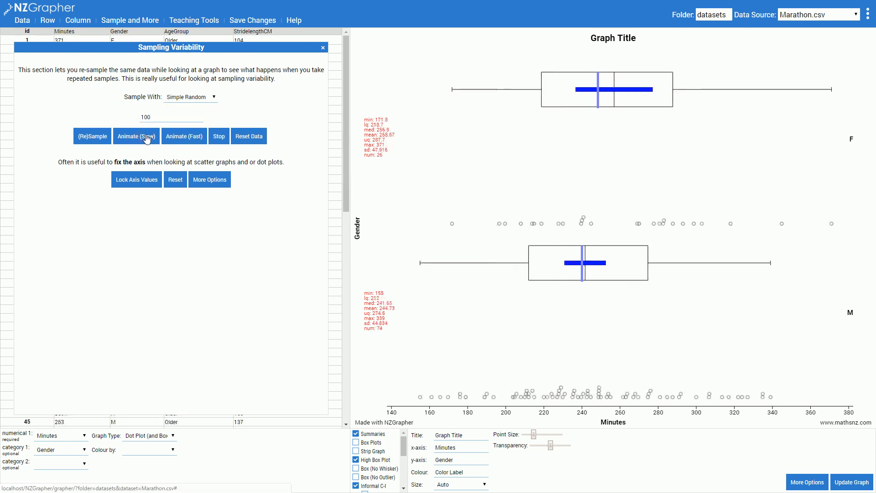
click(92, 136)
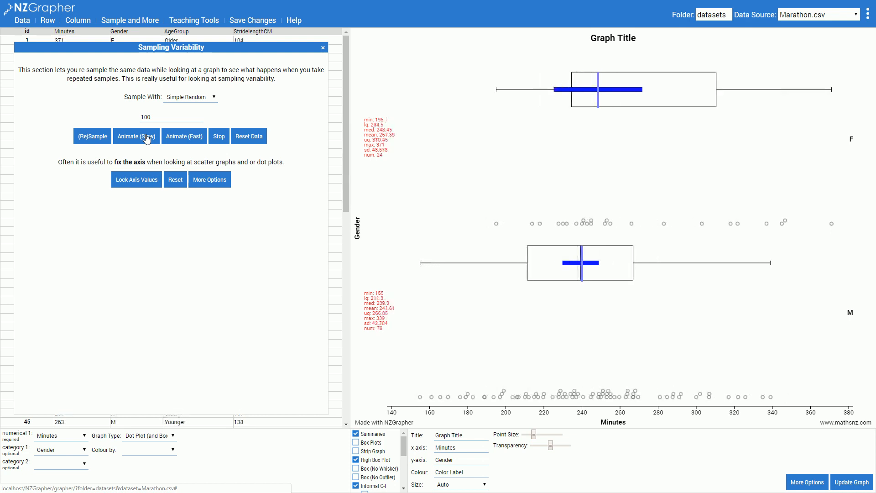
click(92, 136)
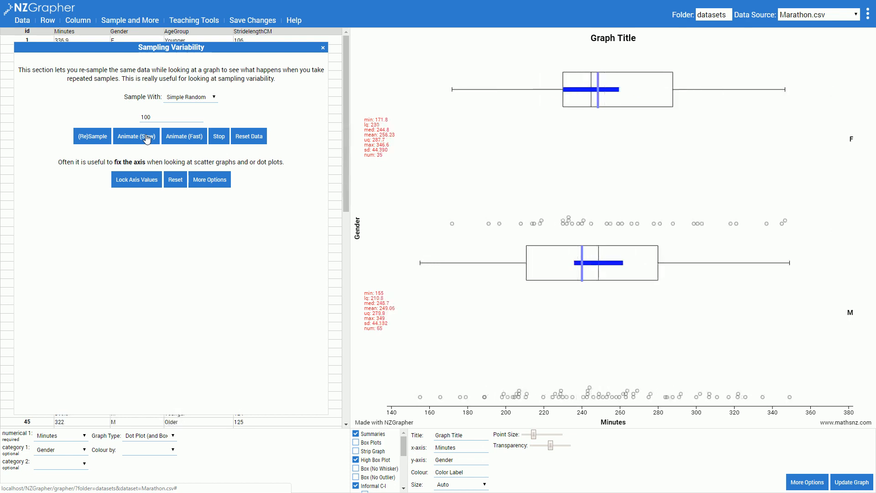